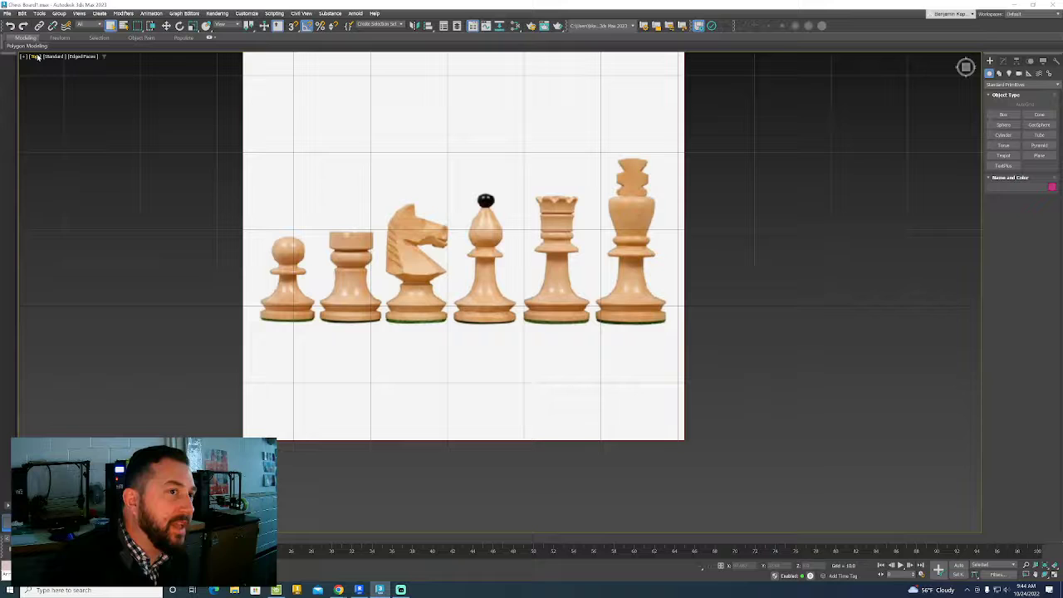
Switch the viewport showing the chess-piece reference to an orthographic view
click(37, 57)
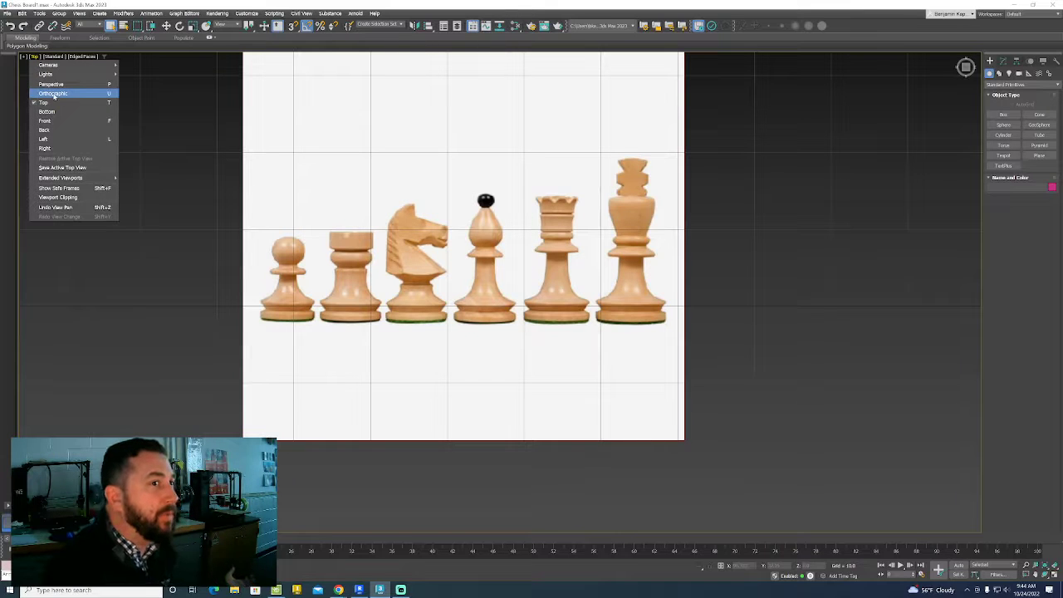
mouse_move(59, 93)
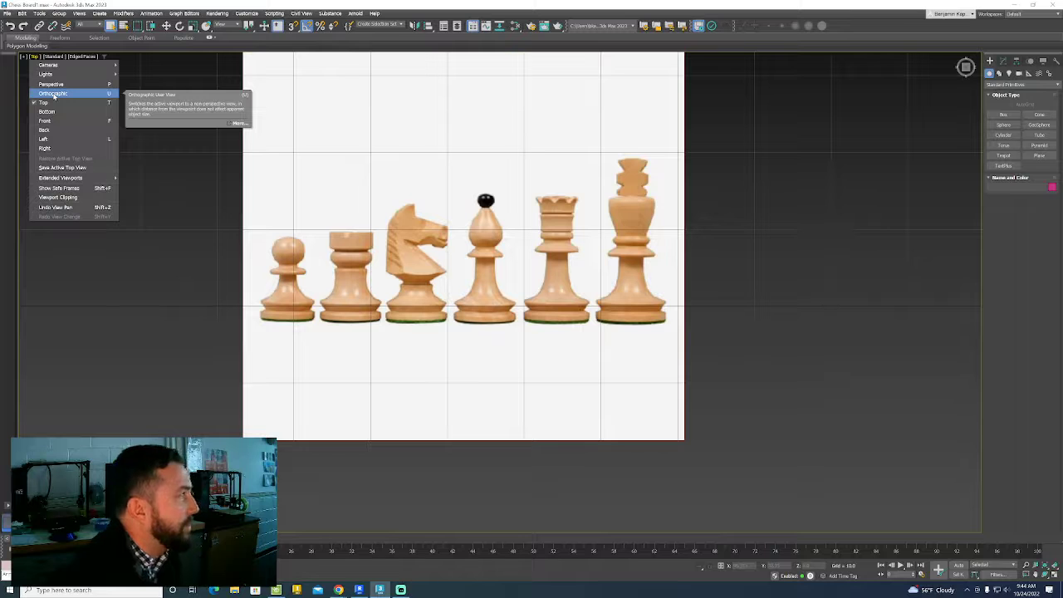
mouse_move(52, 83)
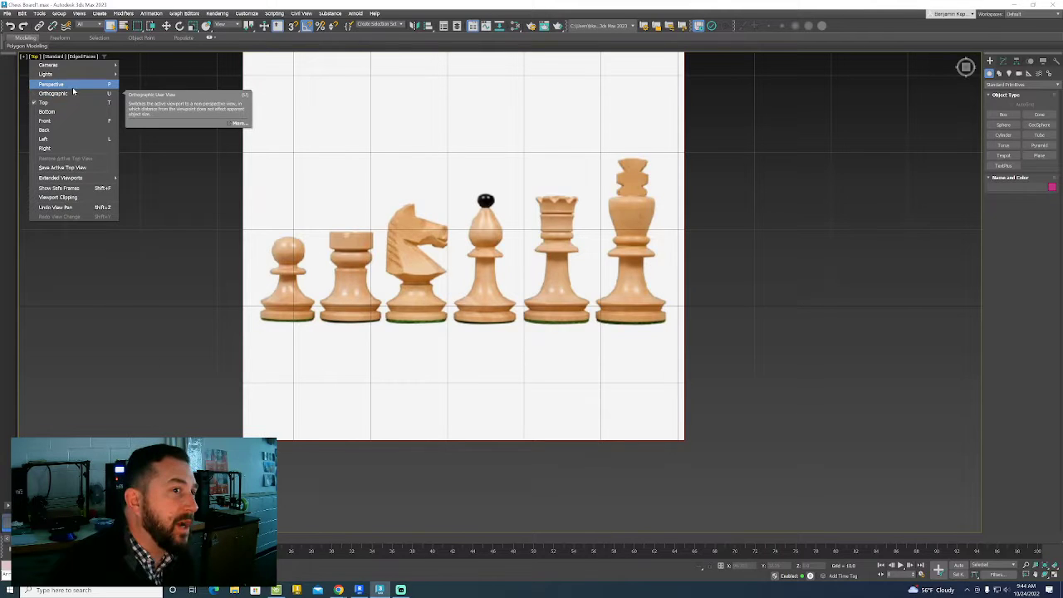
click(50, 83)
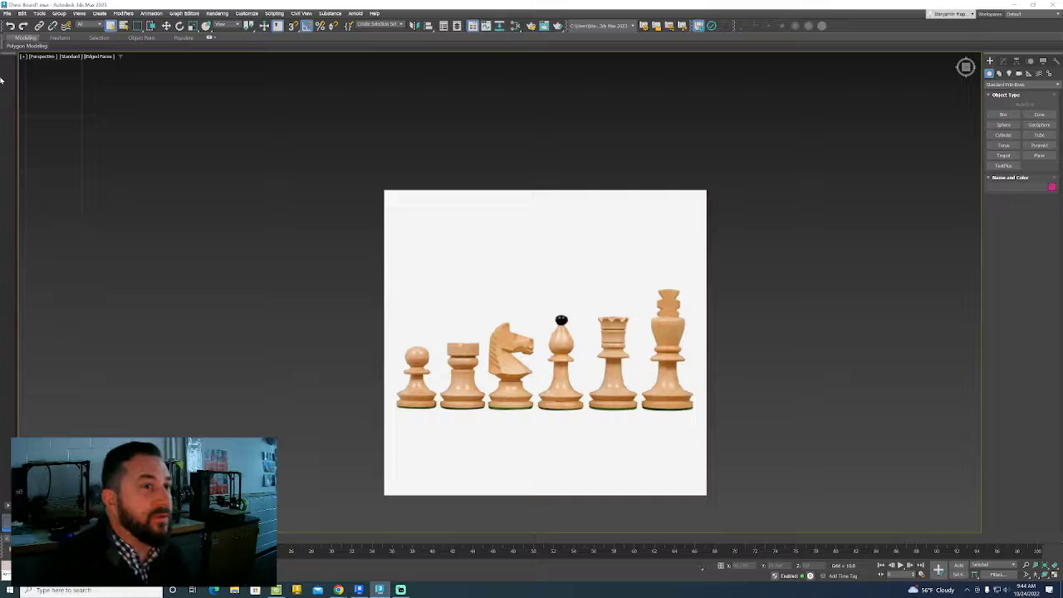
click(43, 57)
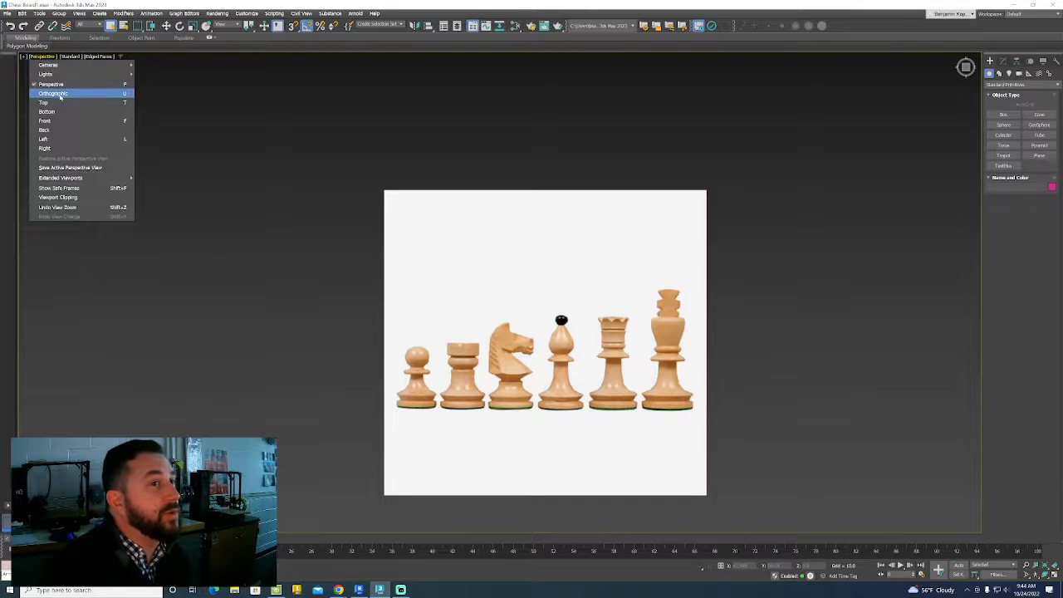
click(52, 93)
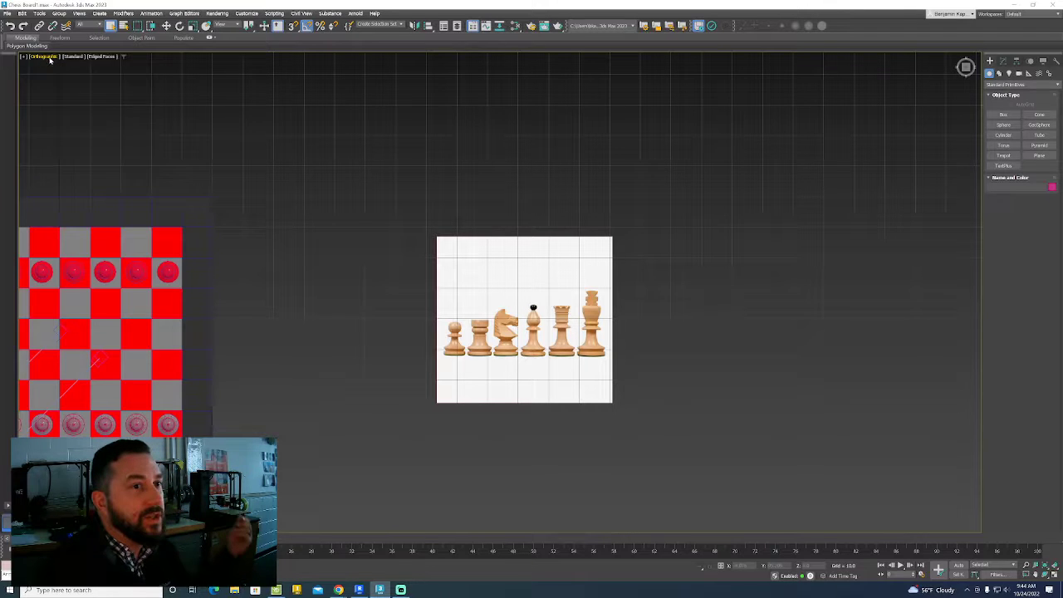
click(53, 57)
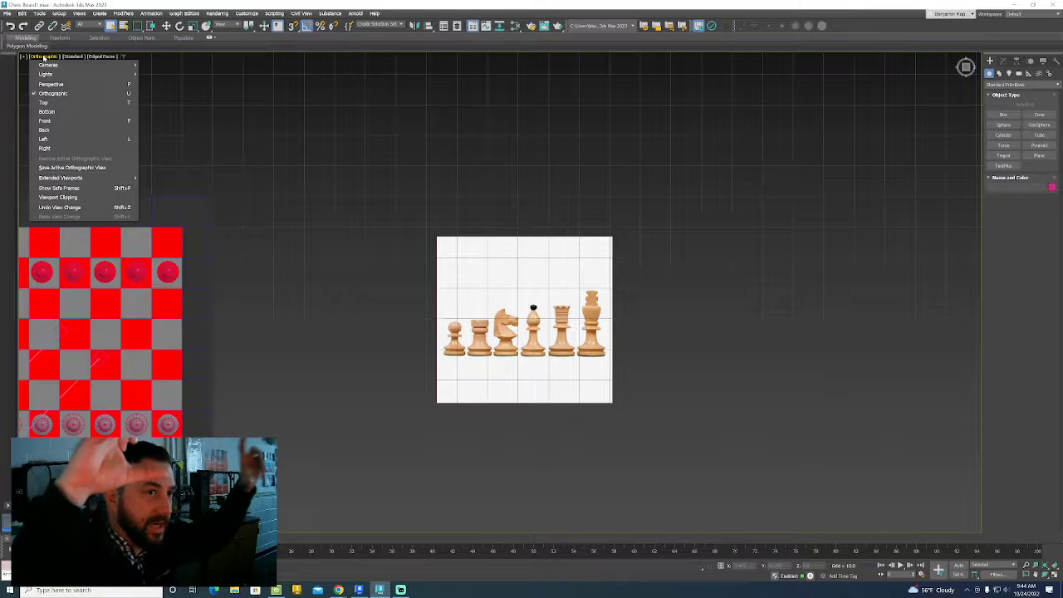
mouse_move(54, 93)
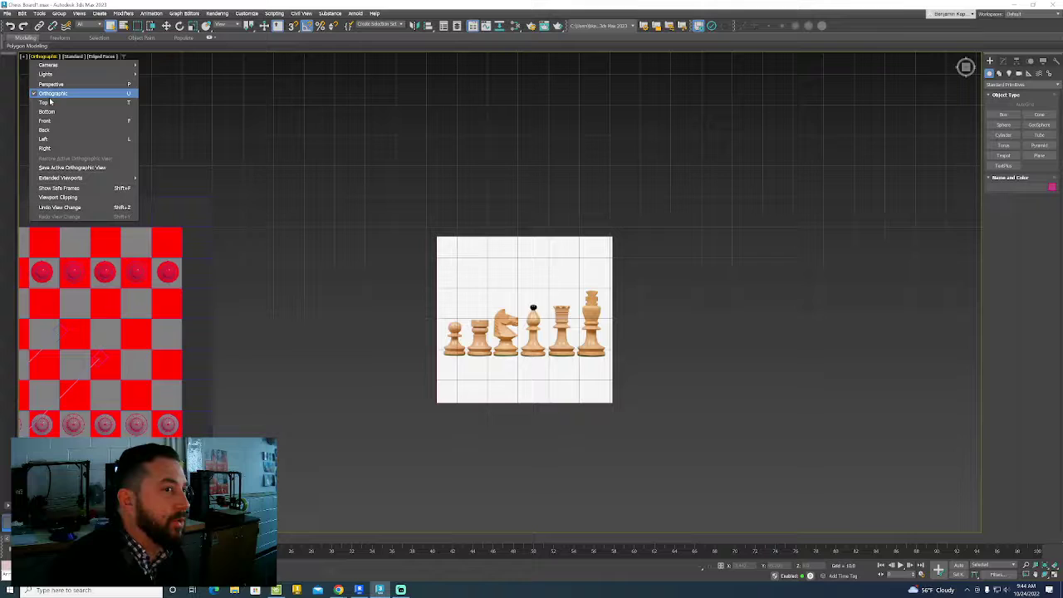
click(40, 103)
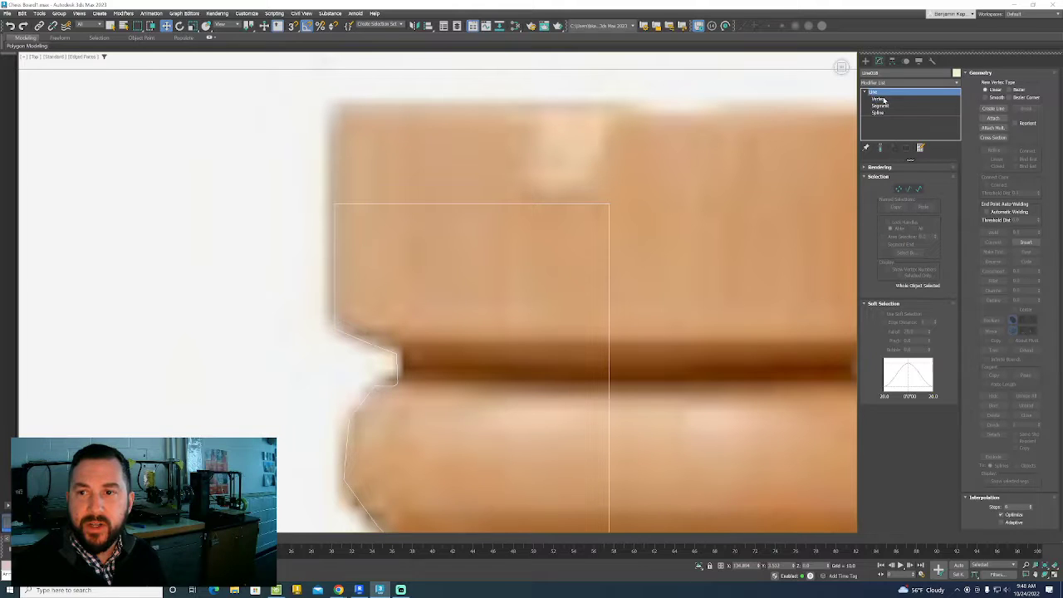
Select a vertex on the traced rook profile to refine its top outline
click(879, 100)
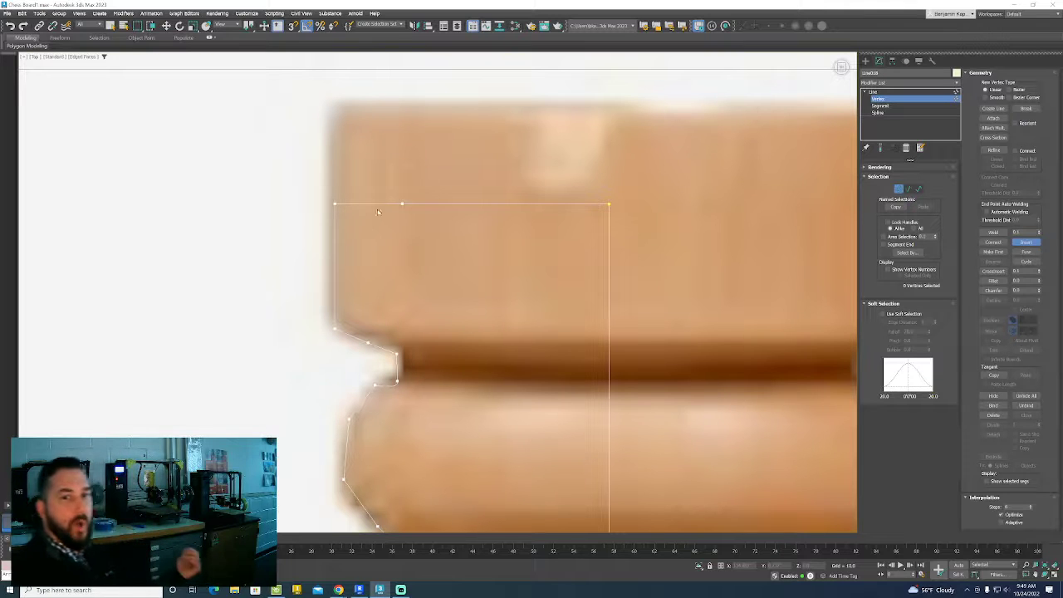
mouse_move(343, 216)
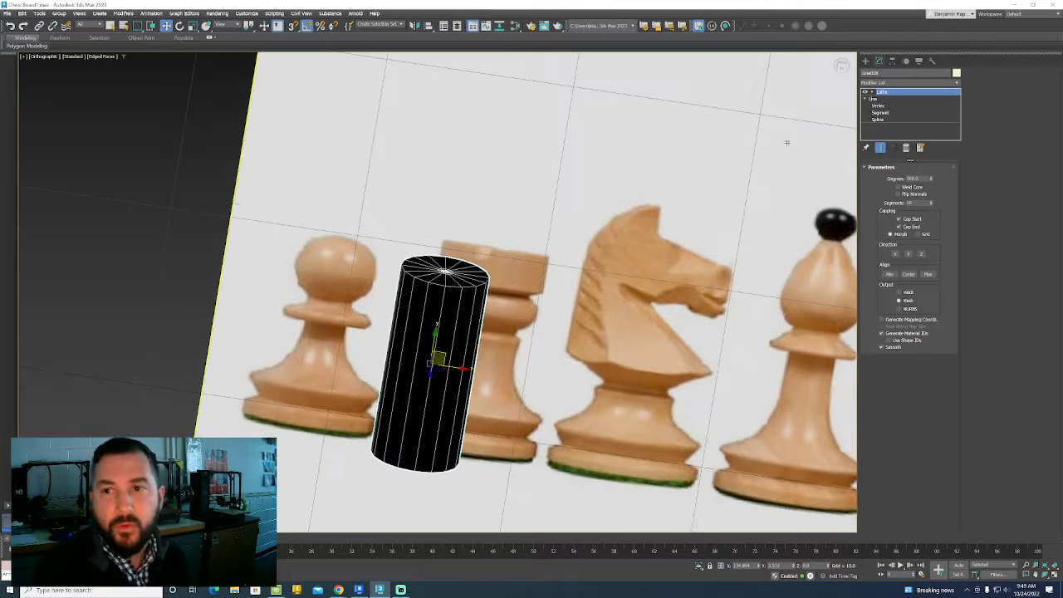
Adjust the Lathe settings so the profile spins 360 degrees into a faceted turret
click(870, 91)
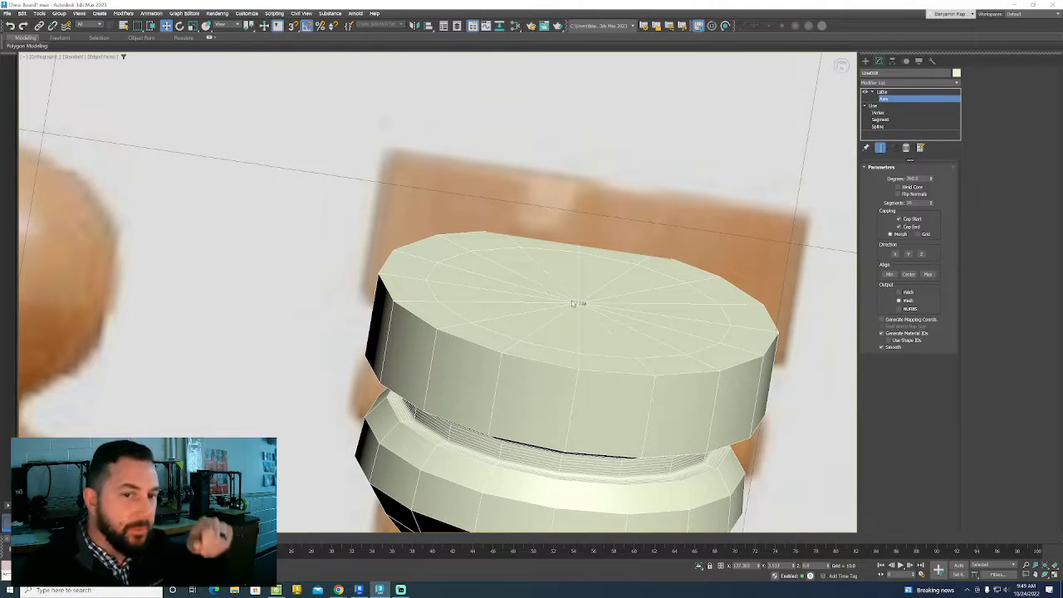
mouse_move(576, 275)
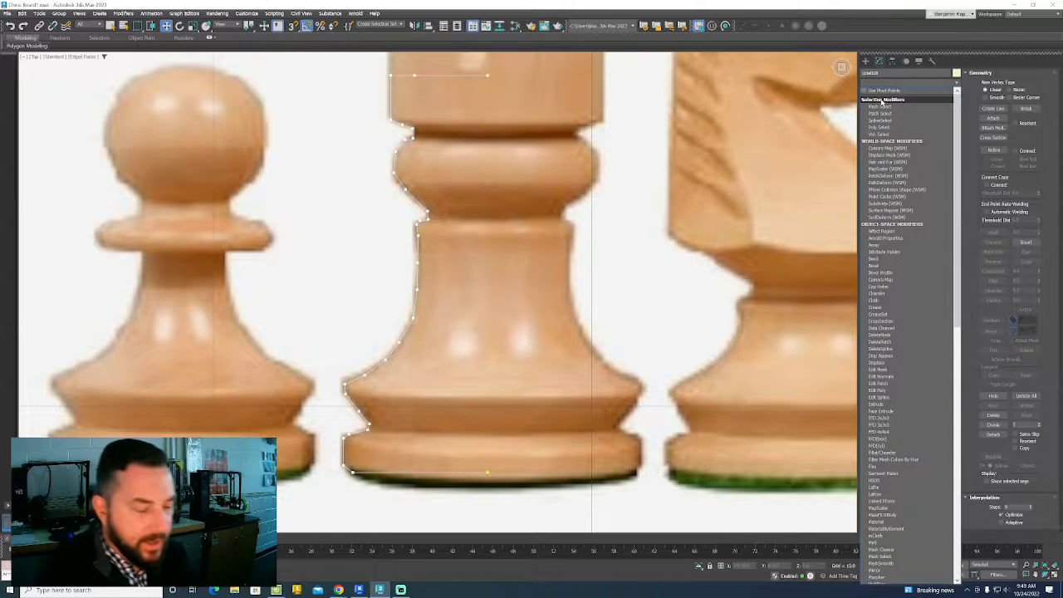
Move down the front view to extend the spline along the rook's full silhouette
scroll(down, 3)
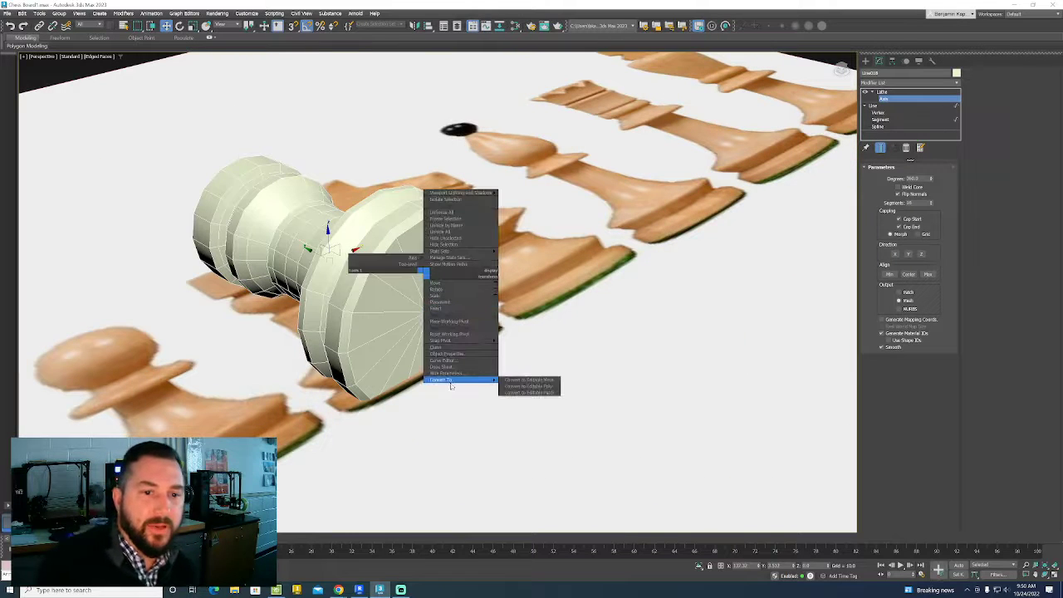
Convert the lathed rook into an editable poly mesh
click(526, 387)
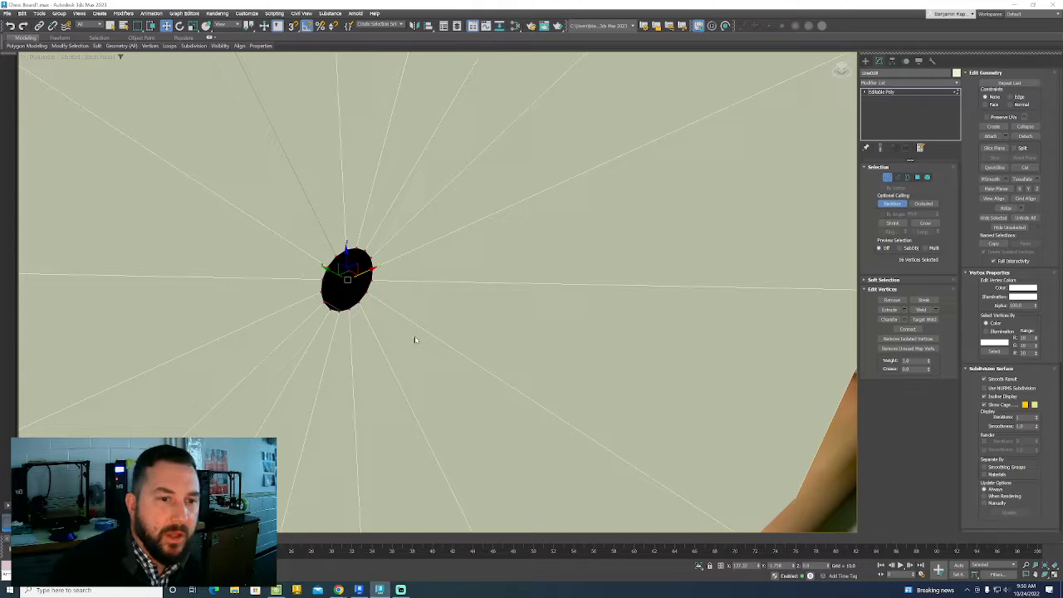
mouse_move(543, 257)
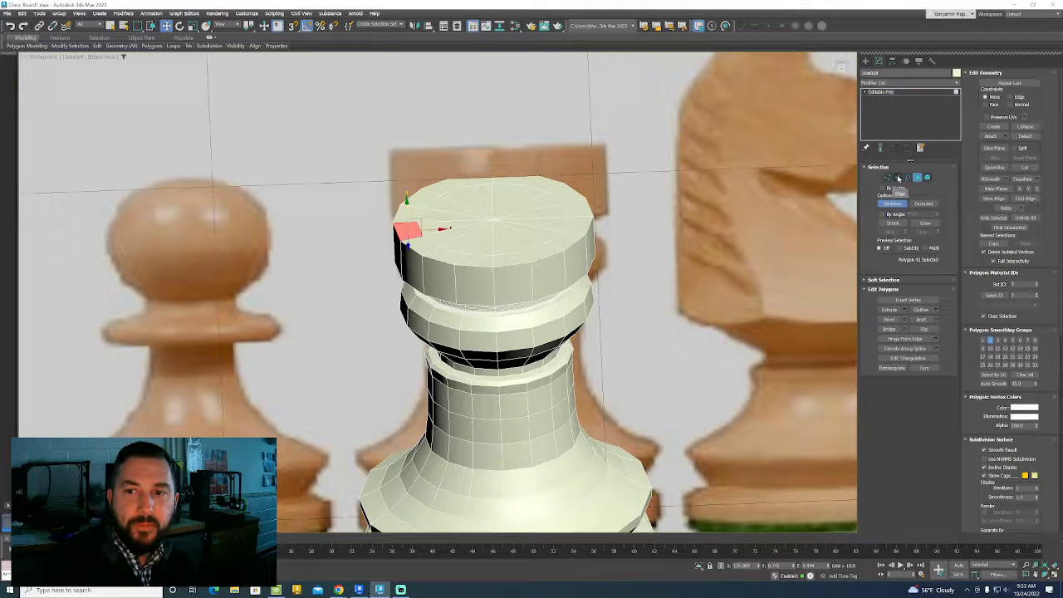
Switch the rook to Edge sub-object level and select the top rim edge loops
click(906, 178)
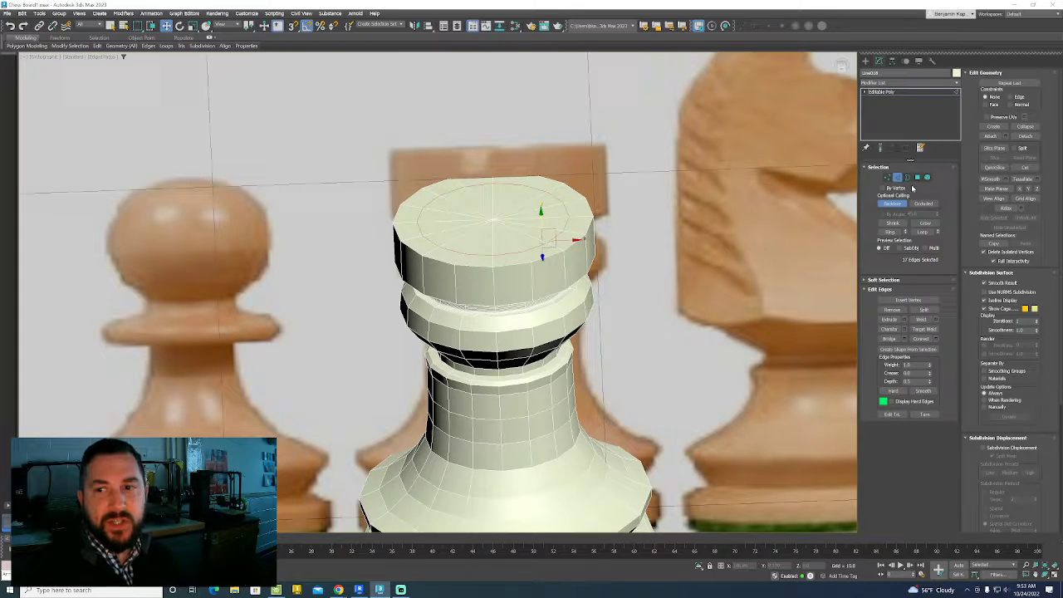
click(923, 176)
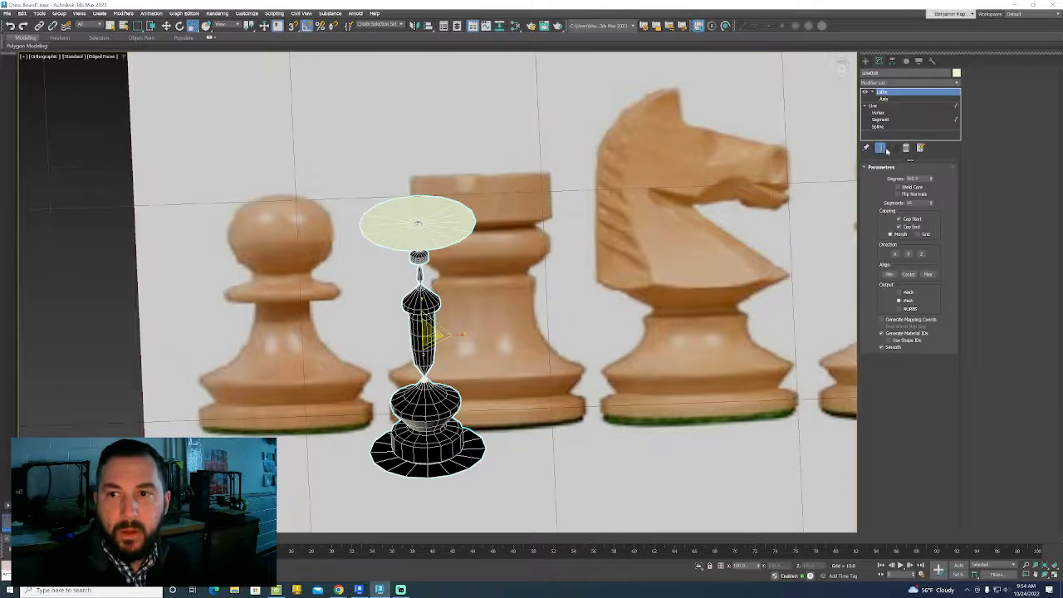
Exit the current tool to prepare the Front viewport for a new spline
right_click(905, 93)
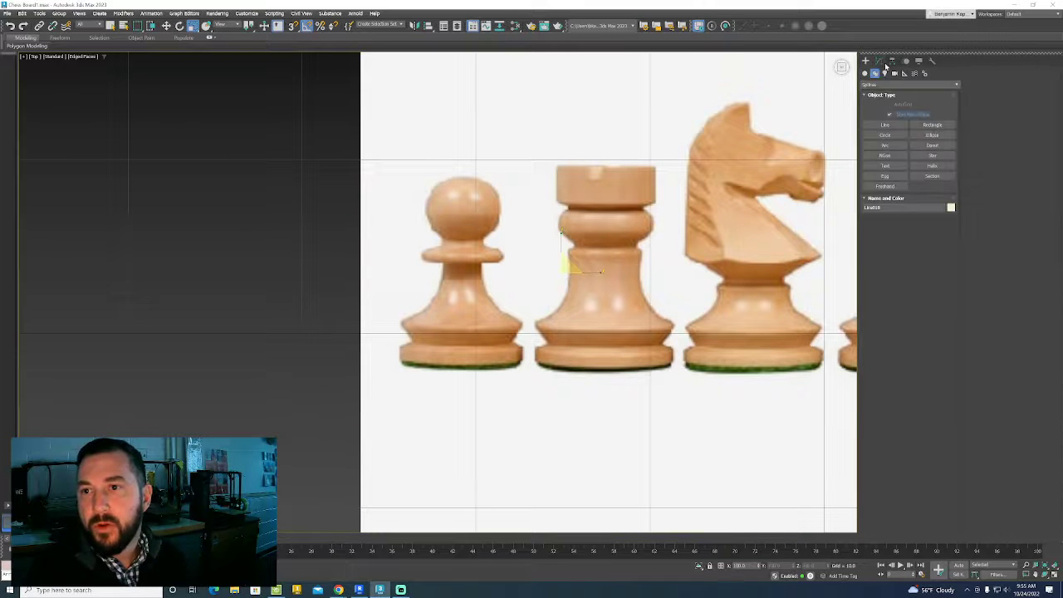
Trace points along the rook's top edge and side with the Line tool
click(884, 123)
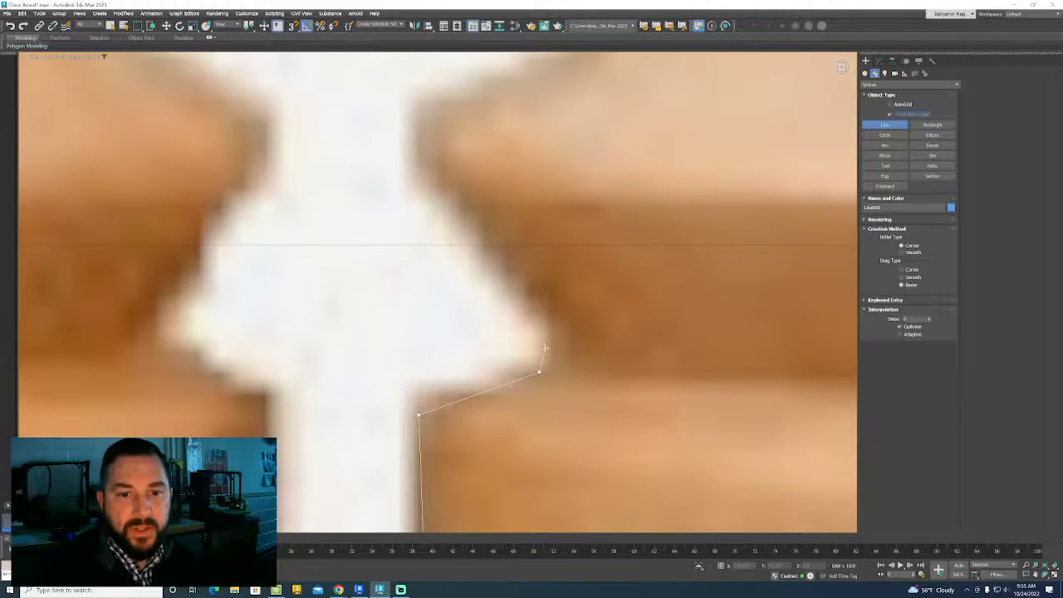
click(422, 163)
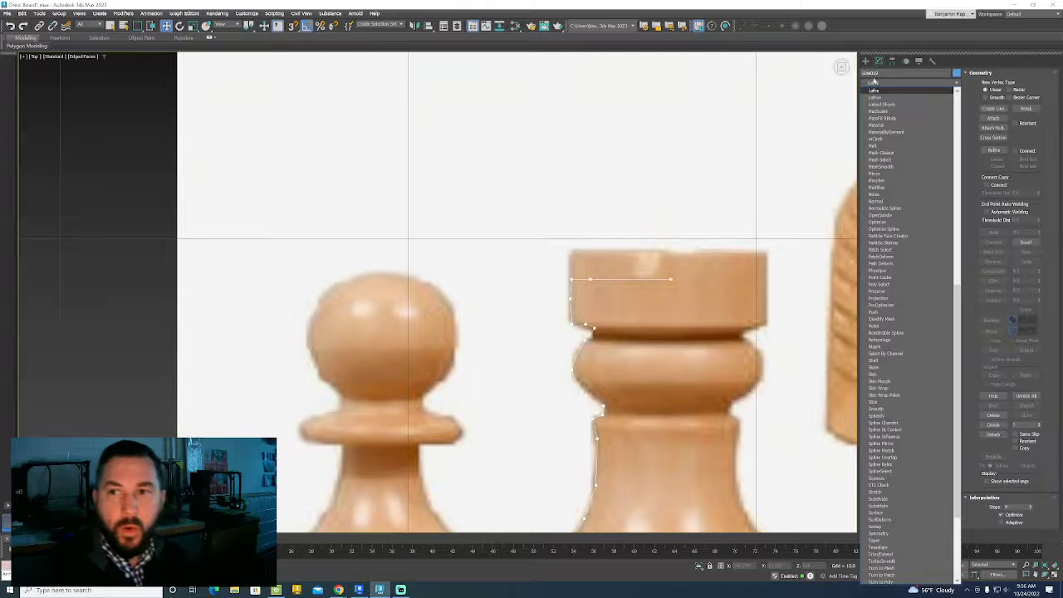
Lathe the new rook profile into a turret and convert it to editable poly
click(870, 90)
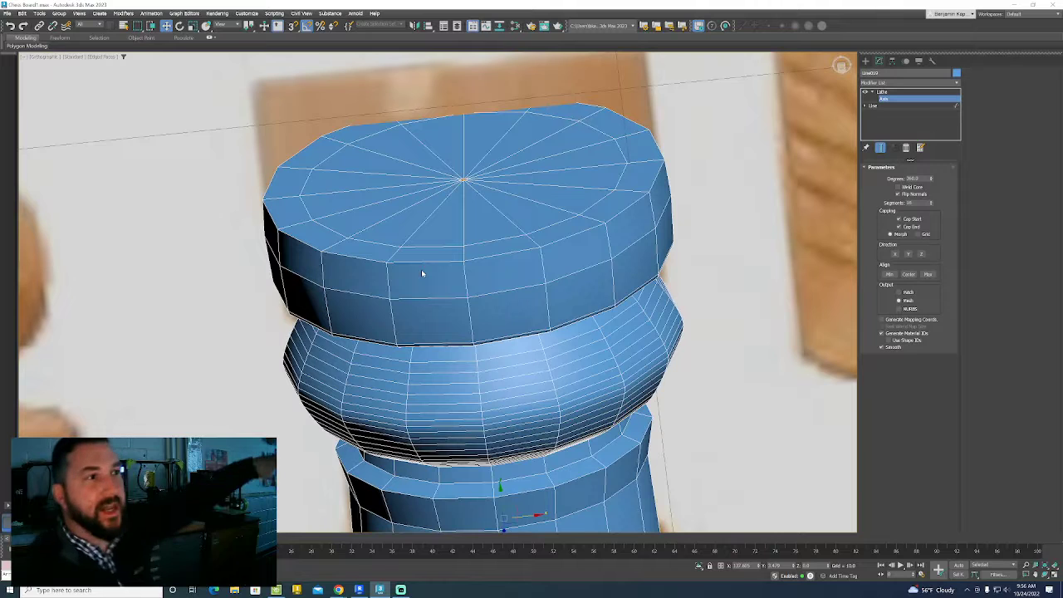
mouse_move(701, 269)
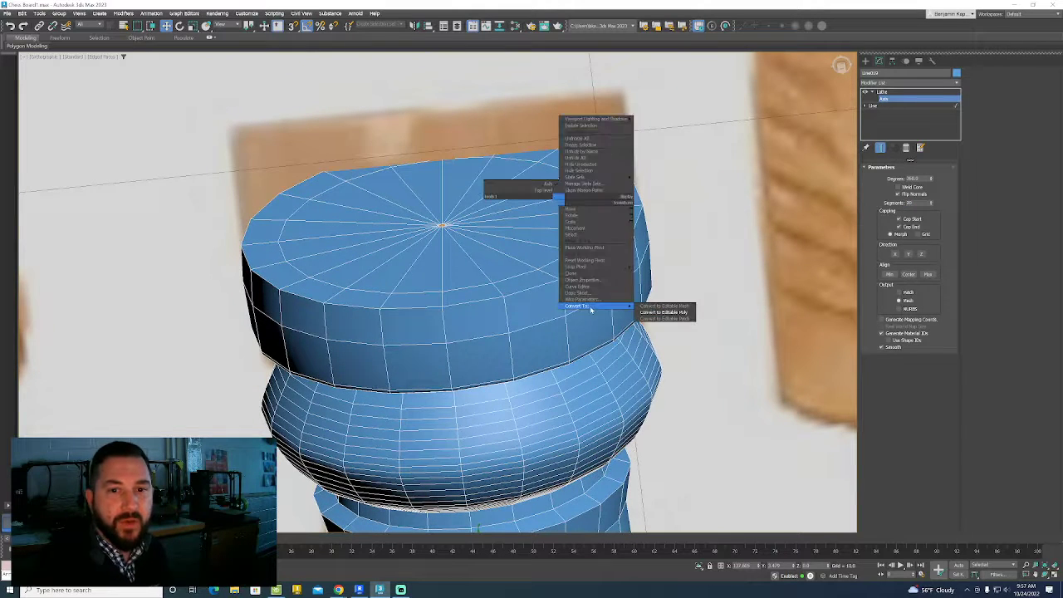
click(668, 312)
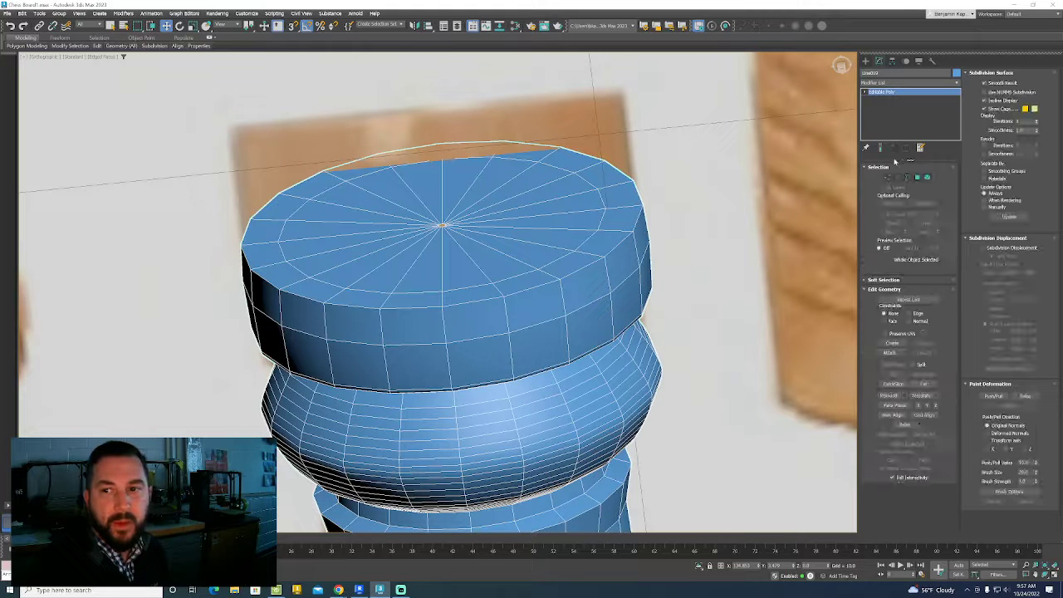